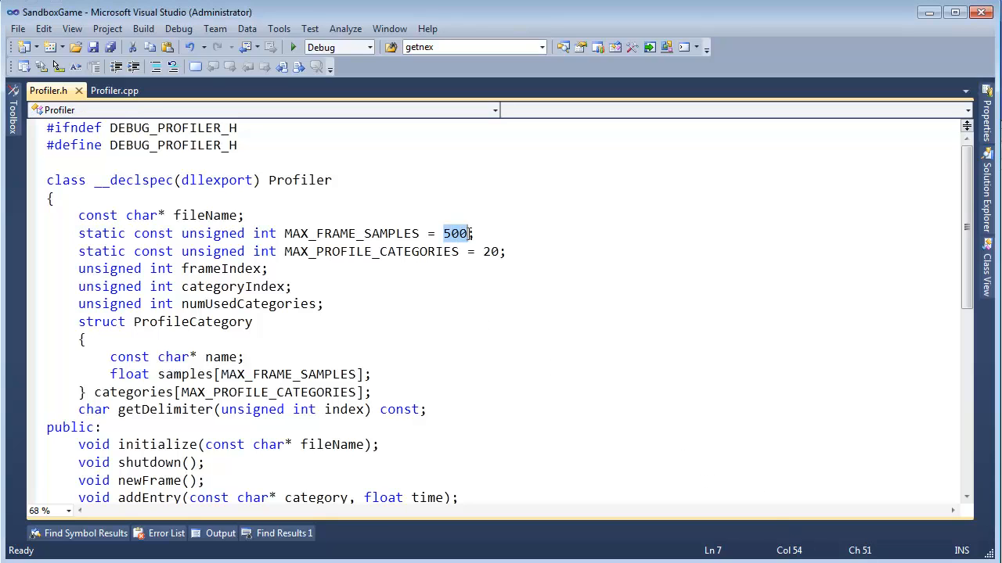
pyautogui.moveTo(460, 248)
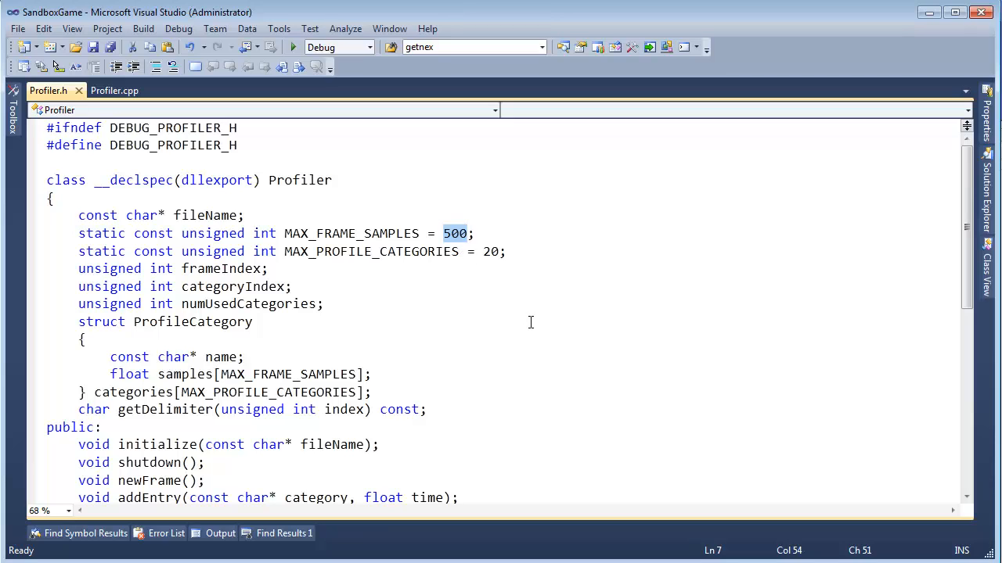
pyautogui.moveTo(528, 324)
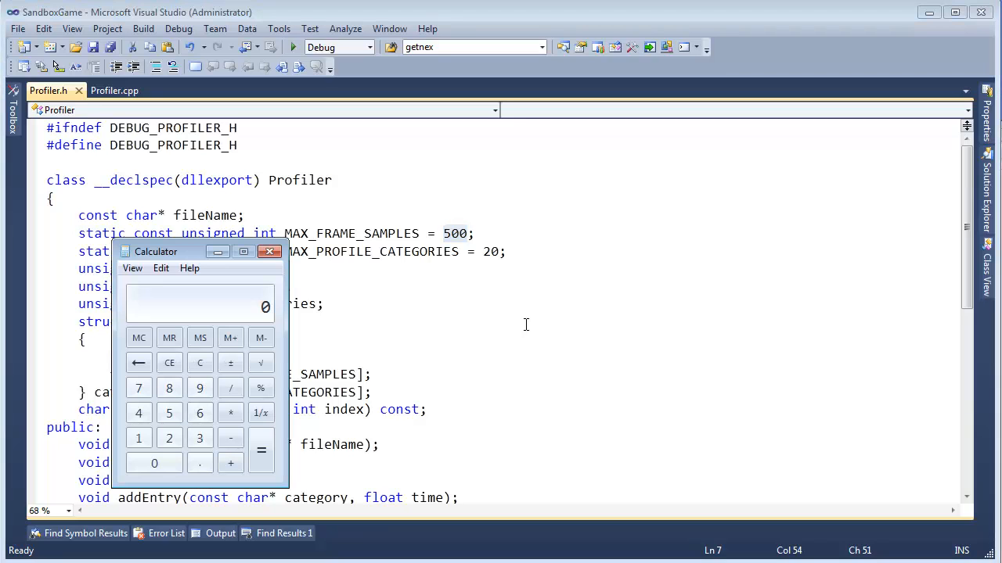
# Step: Check the sample timing (about 8.33) in Calculator and close it
pyautogui.click(260, 450)
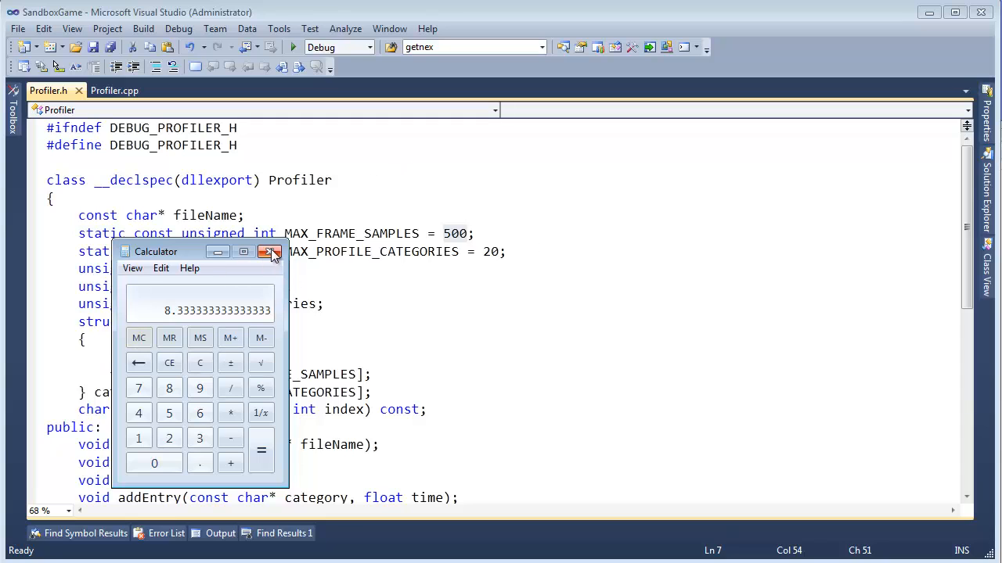
pyautogui.click(270, 251)
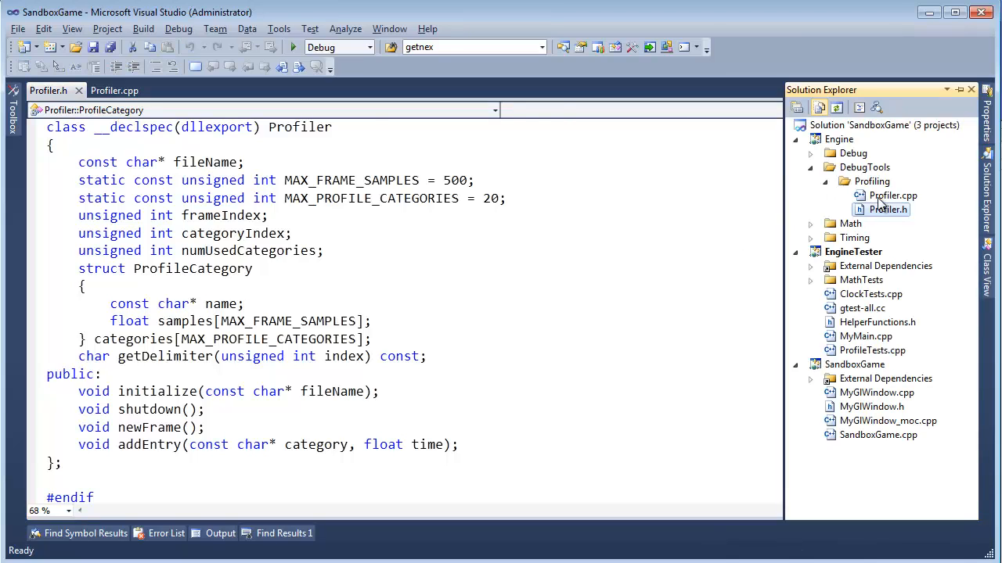
# Step: Move assert(frameIndex < MAX_FRAME_SAMPLES); from addEntry into newFrame after frameIndex++ in Profiler.cpp
pyautogui.click(114, 89)
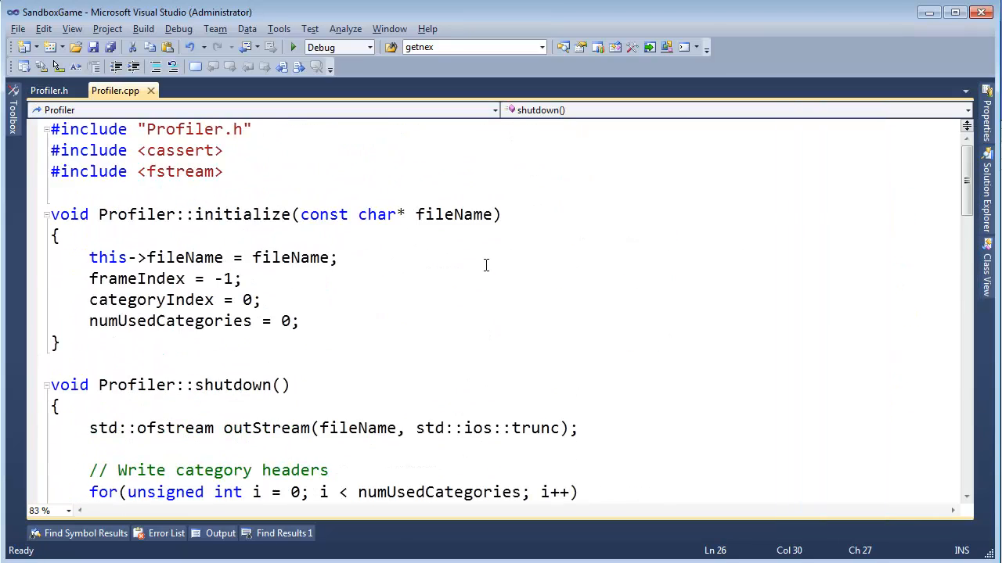
pyautogui.scroll(-3)
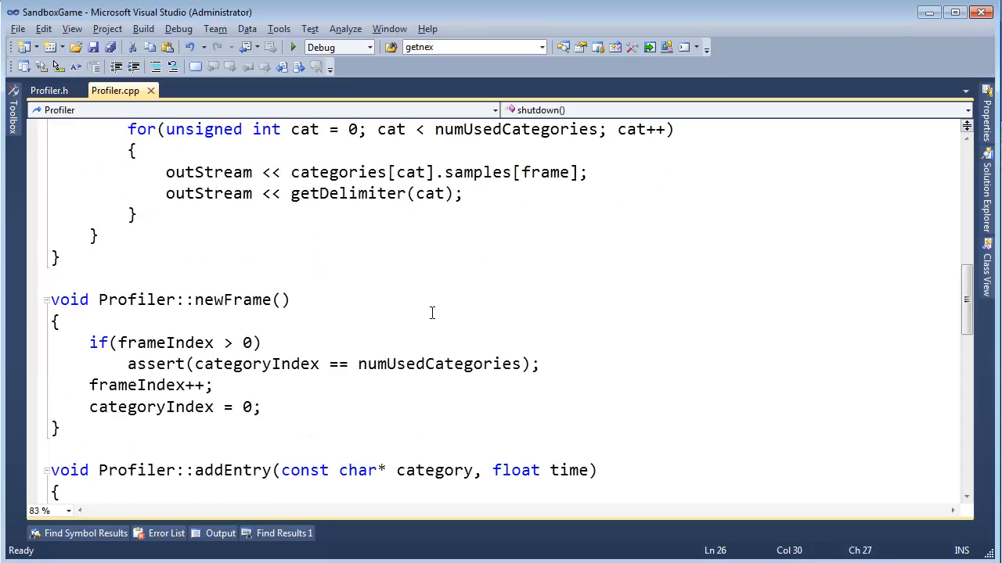
pyautogui.scroll(-3)
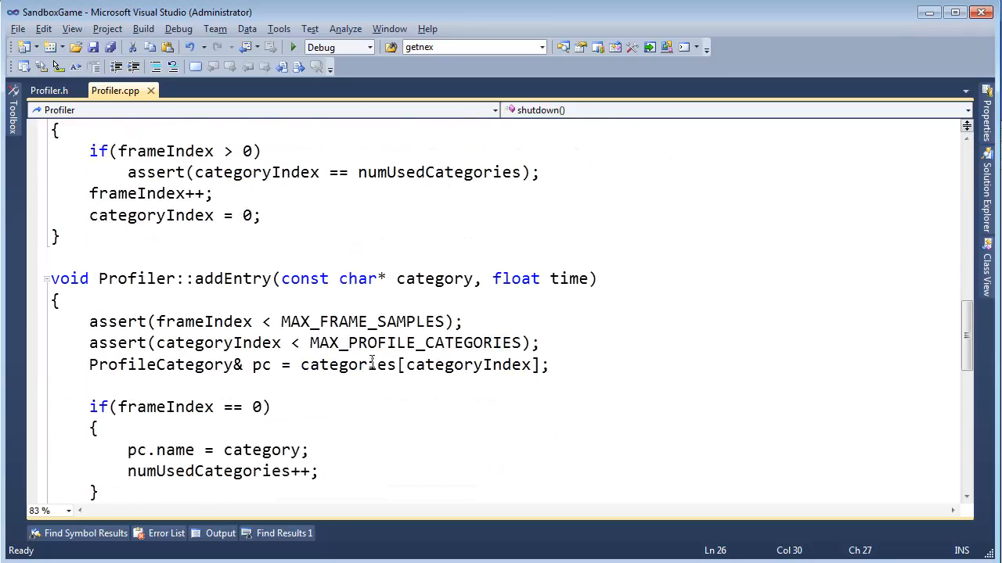
pyautogui.moveTo(90, 322); pyautogui.dragTo(457, 343)
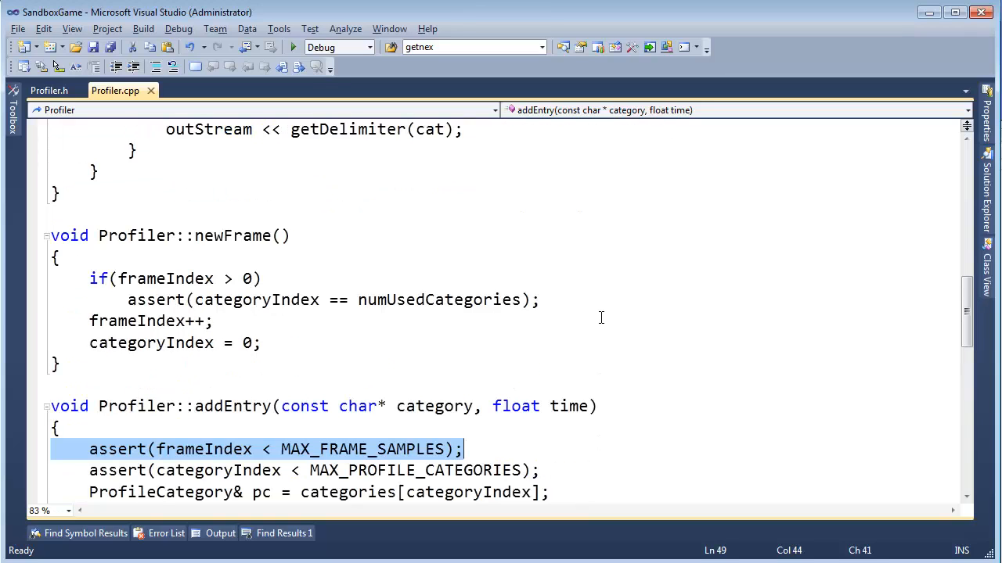
pyautogui.press('Delete')
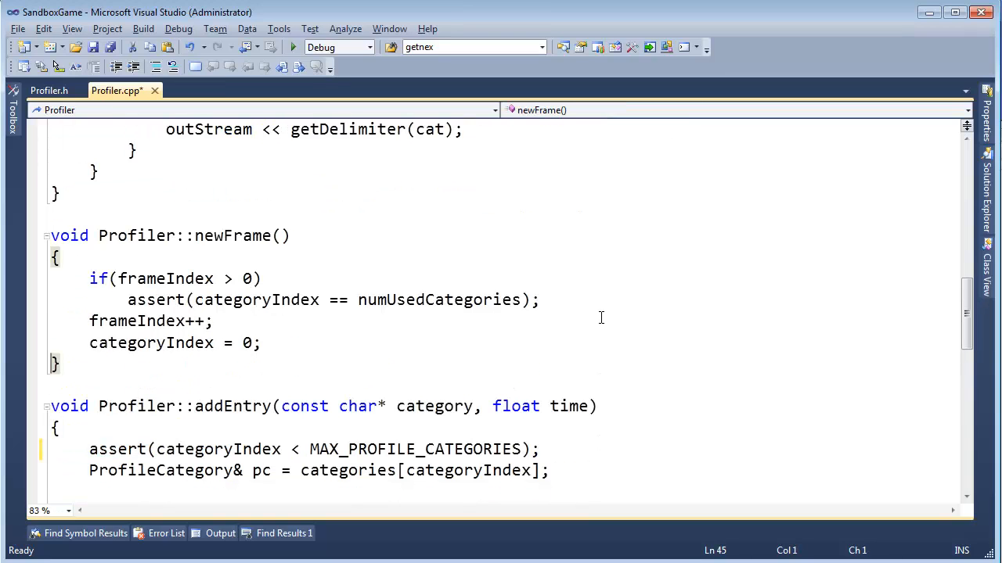
pyautogui.write('assert(frameIndex < MAX_FRAME_SAMPLES);')
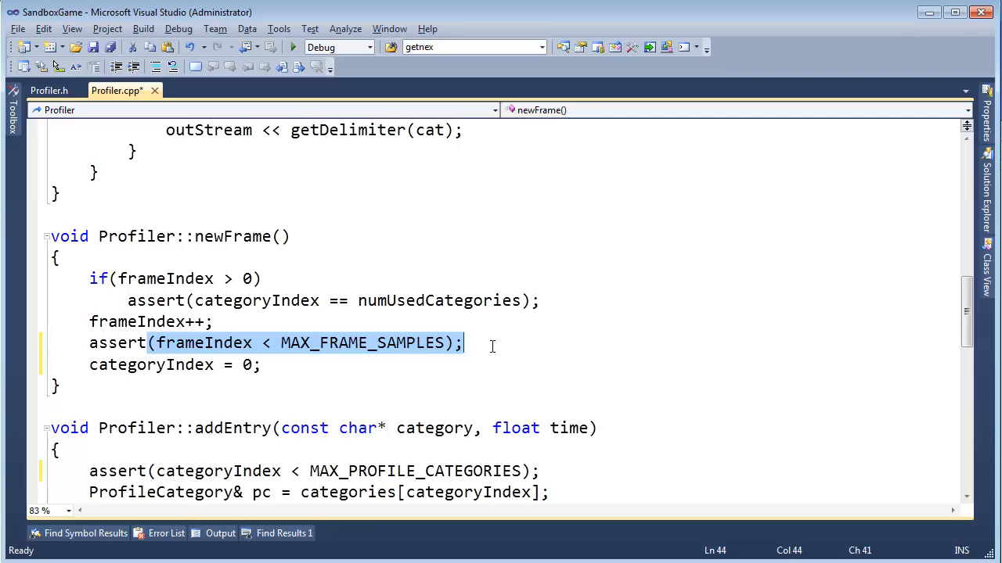
pyautogui.moveTo(48, 91)
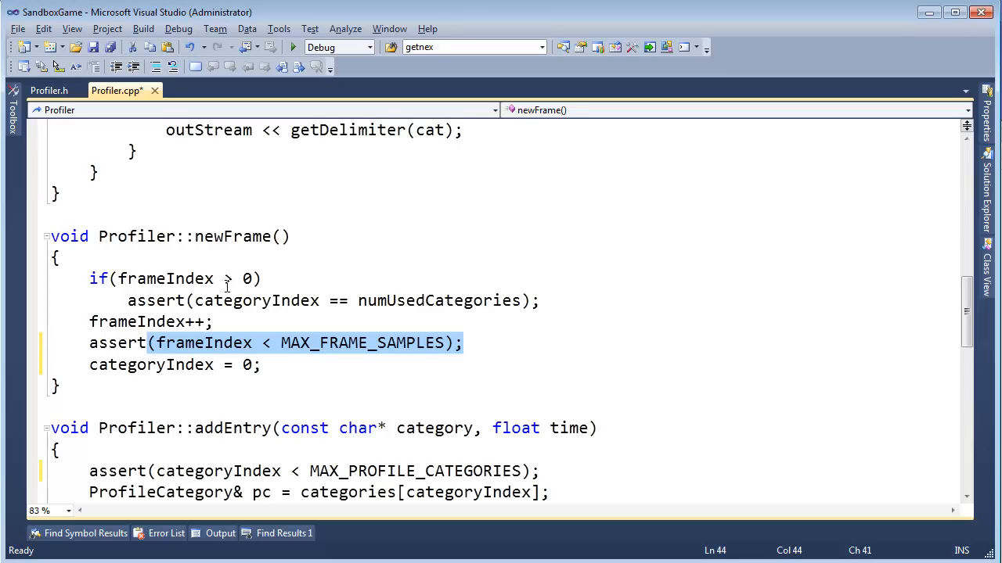
# Step: Try an enormous MAX_FRAME_SAMPLES value in Profiler.h, then restore it to 500
pyautogui.click(47, 89)
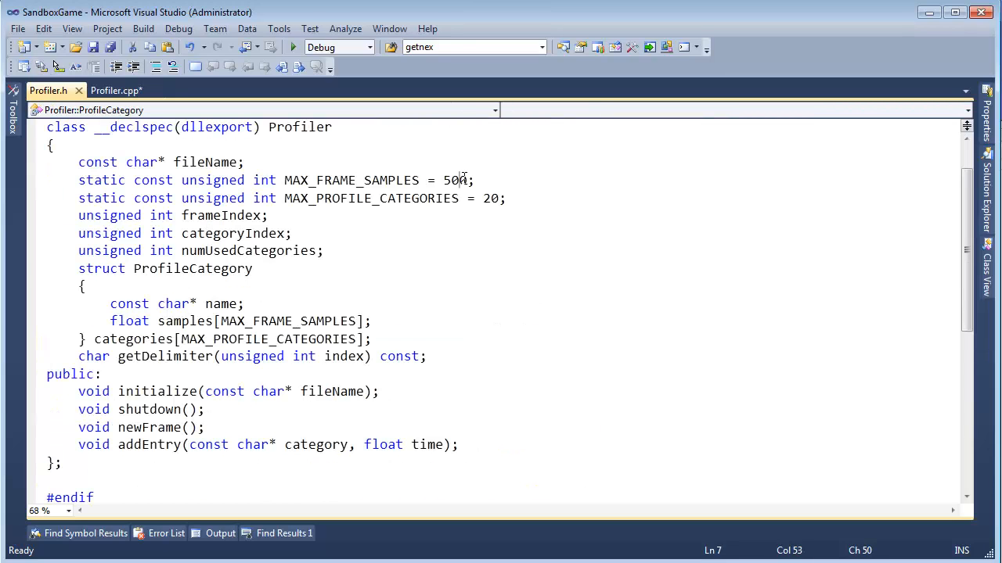
pyautogui.write('0000')
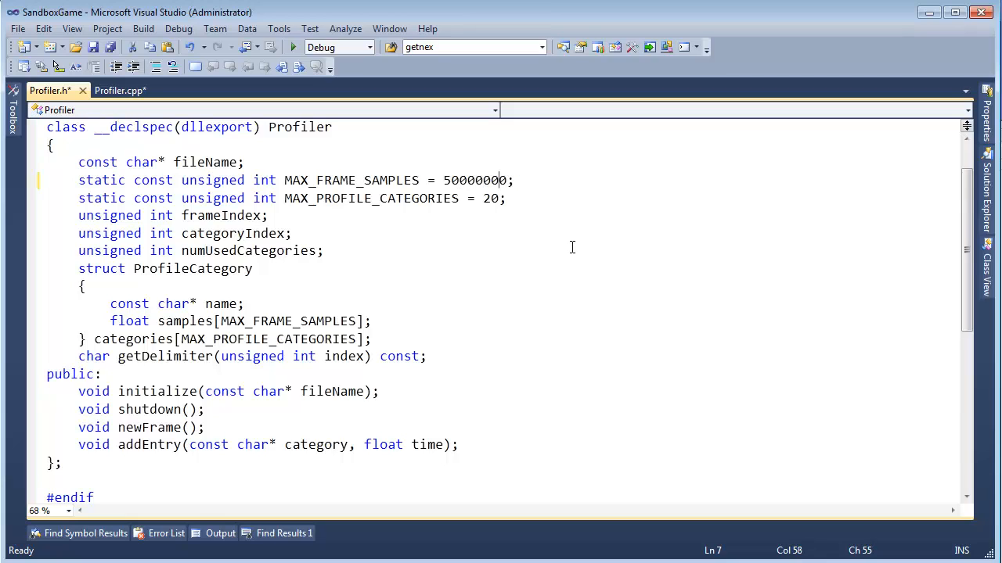
pyautogui.write('00000000')
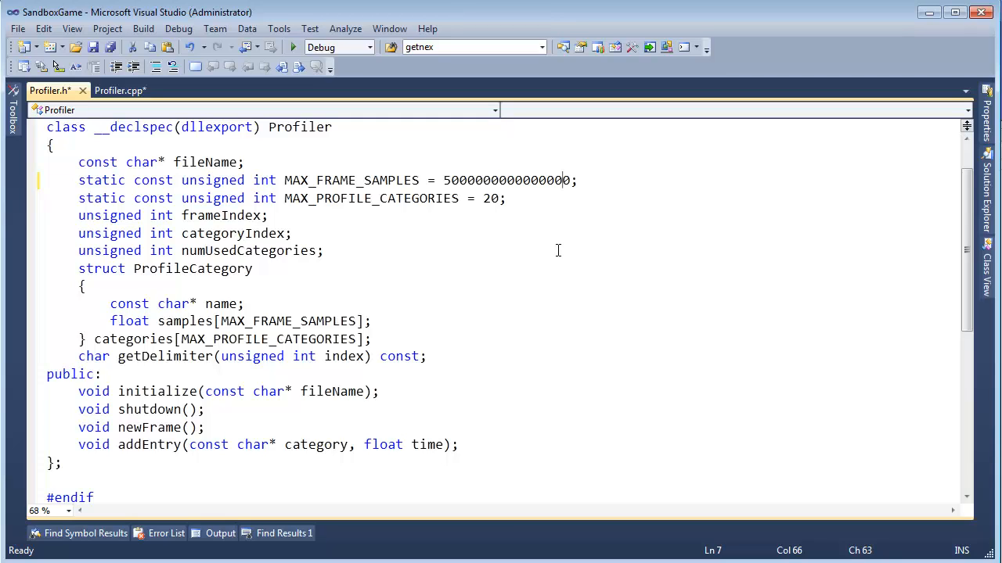
pyautogui.doubleClick(351, 180)
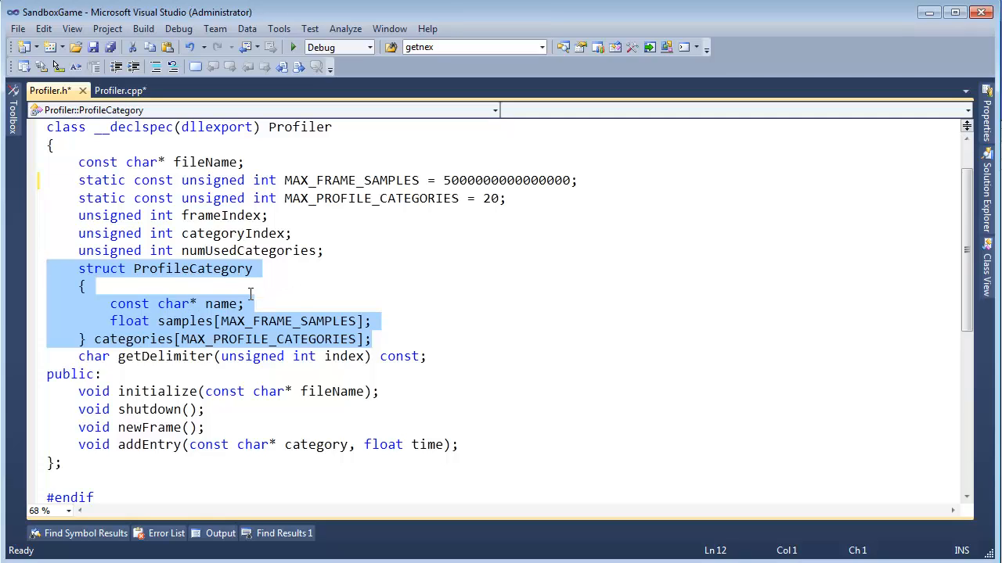
pyautogui.moveTo(263, 301)
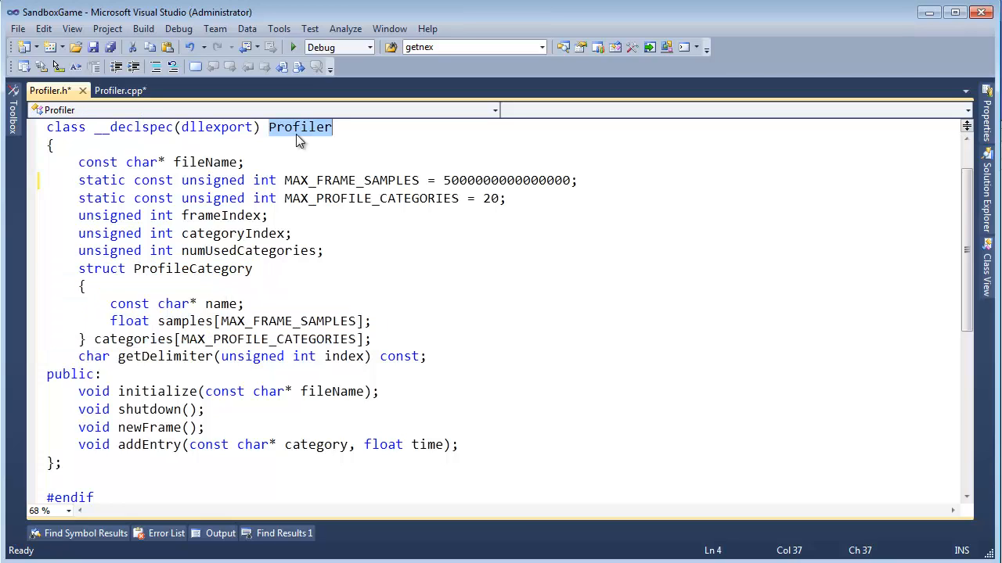
pyautogui.moveTo(310, 391)
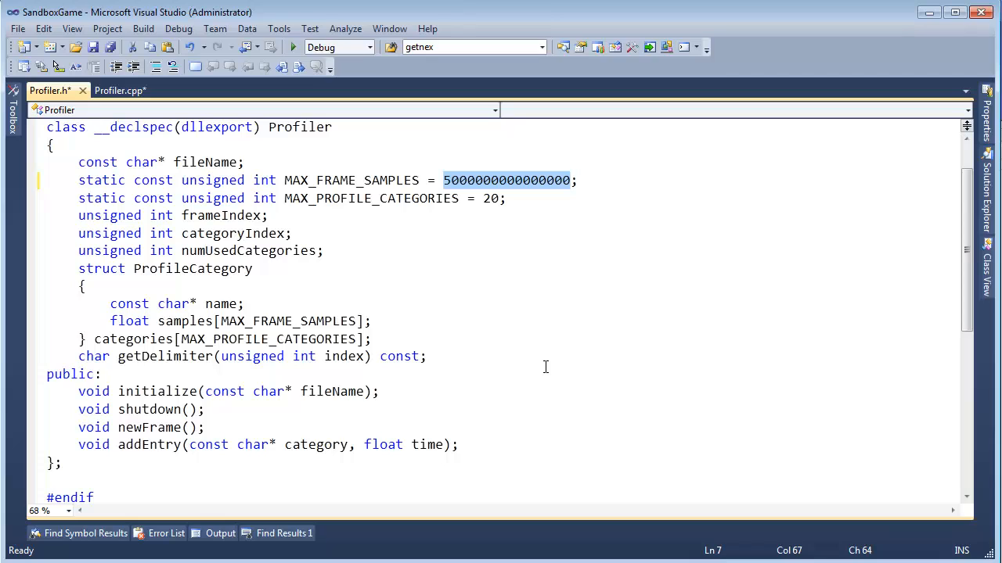
pyautogui.write('500')
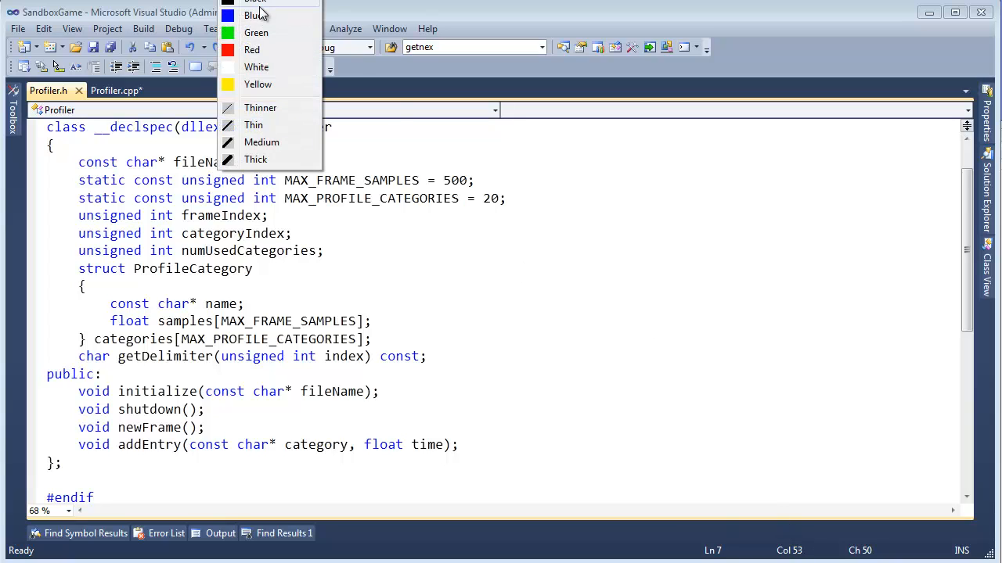
# Step: Draw a row of boxes marked with crosses beside the ProfileCategory struct as the samples array
pyautogui.click(255, 16)
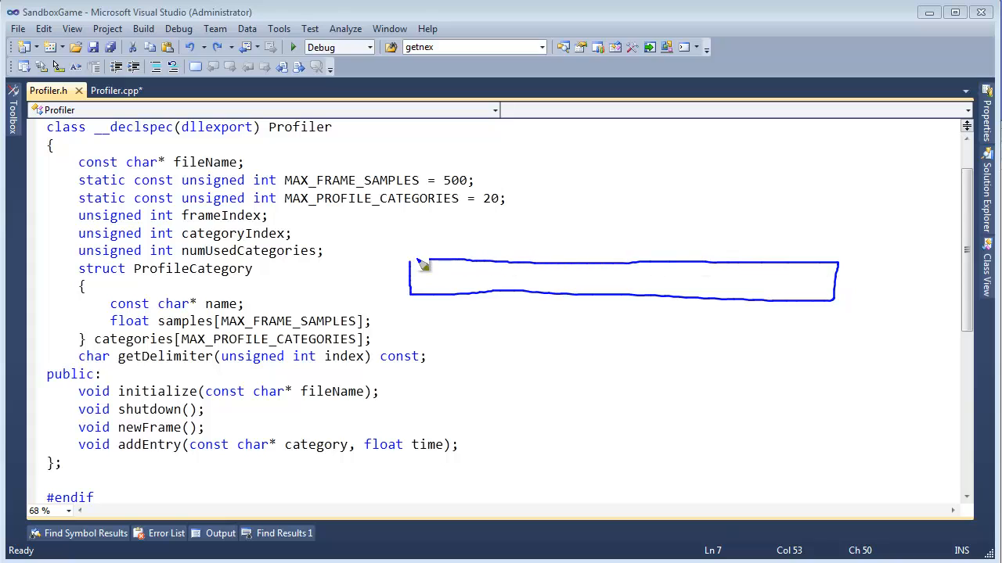
pyautogui.moveTo(410, 260); pyautogui.dragTo(428, 296)
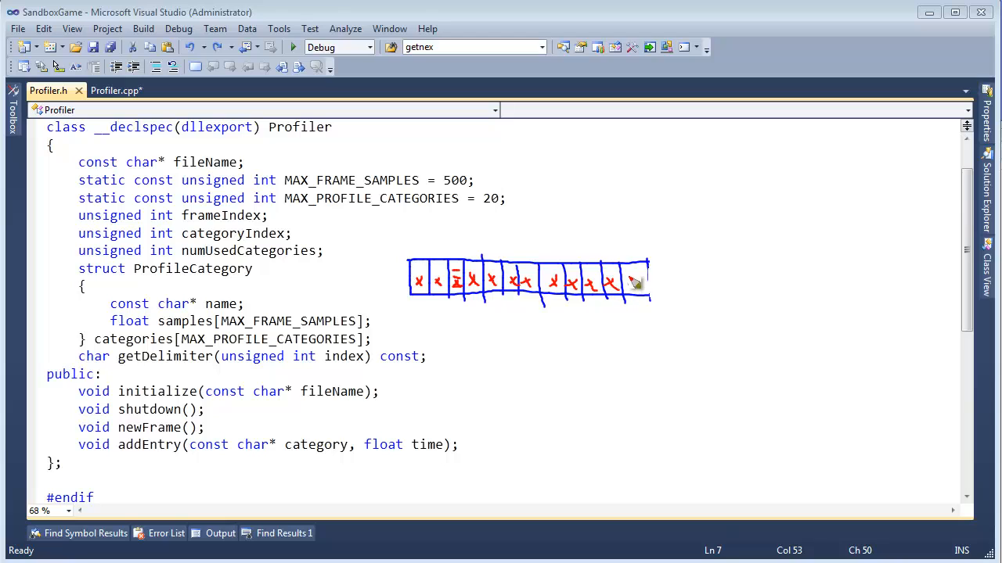
pyautogui.moveTo(639, 310)
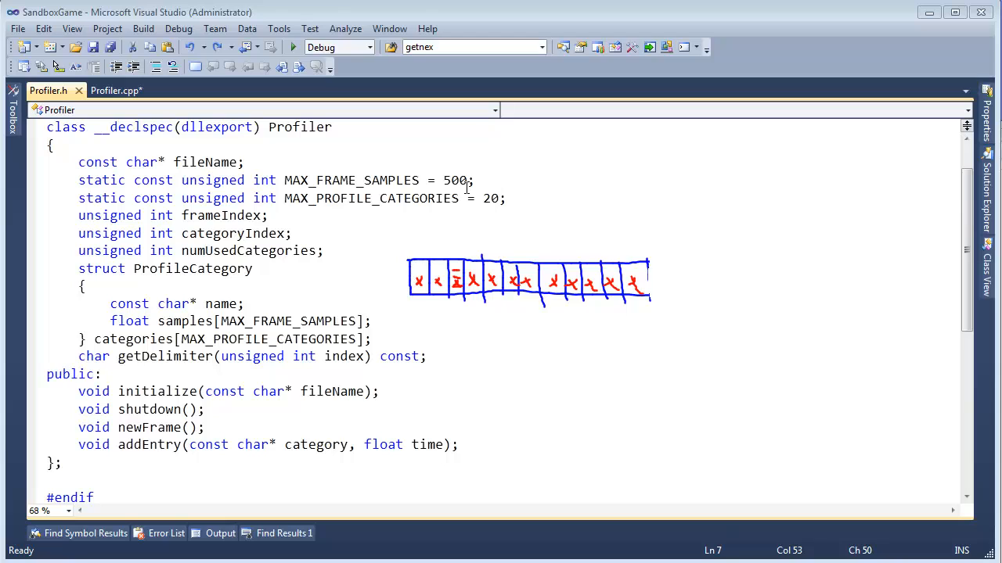
# Step: Change MAX_FRAME_SAMPLES from 500 to 1000 in Profiler.h
pyautogui.write('1000')
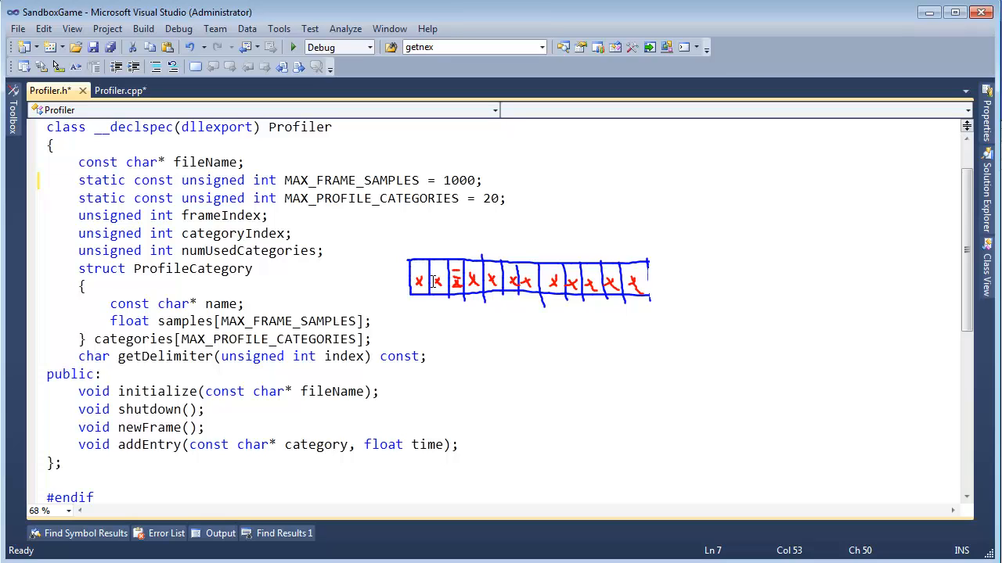
pyautogui.moveTo(465, 180)
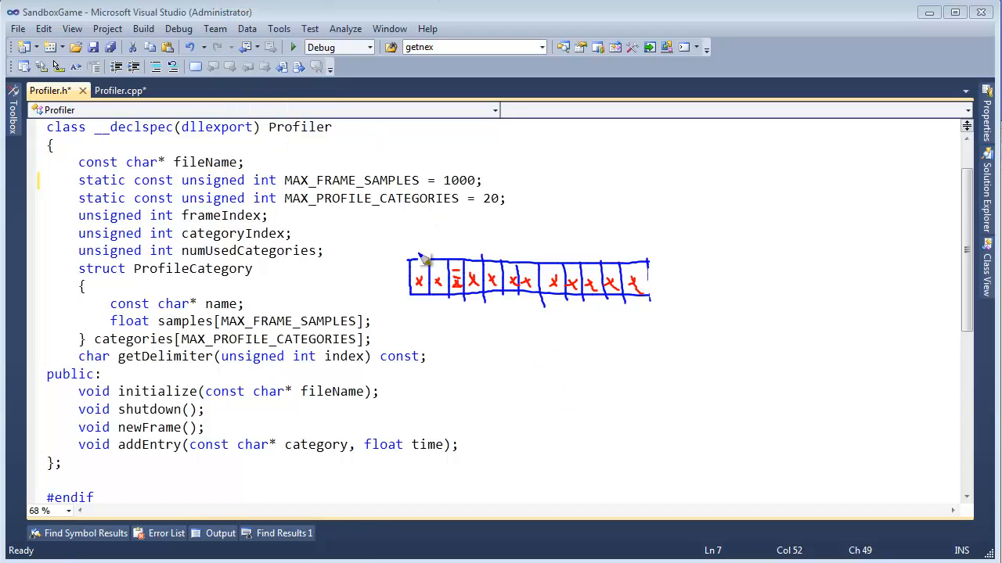
# Step: Draw wrap-around arrows over the array and a segmented ring below it showing a circular buffer
pyautogui.moveTo(422, 266); pyautogui.dragTo(485, 219)
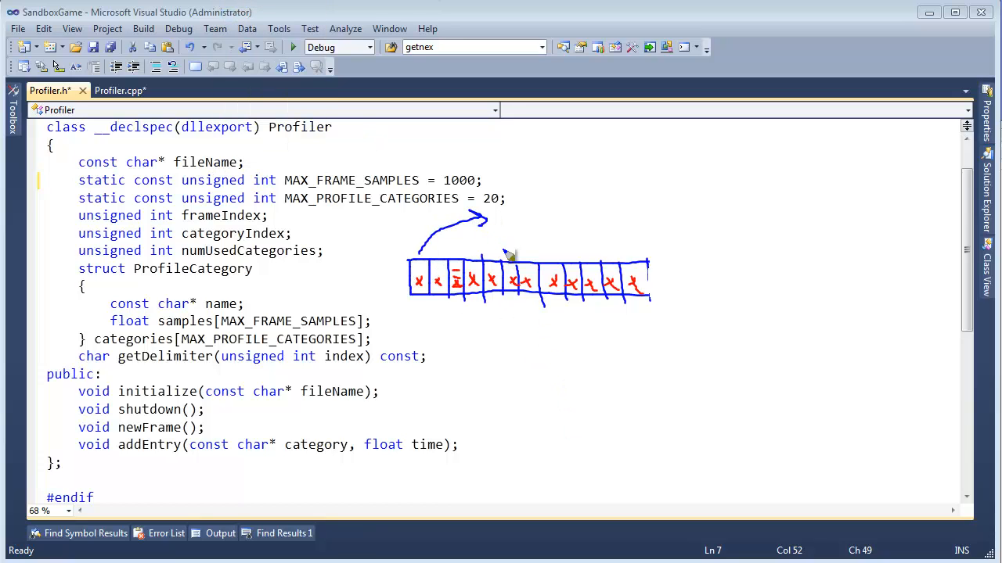
pyautogui.moveTo(628, 258)
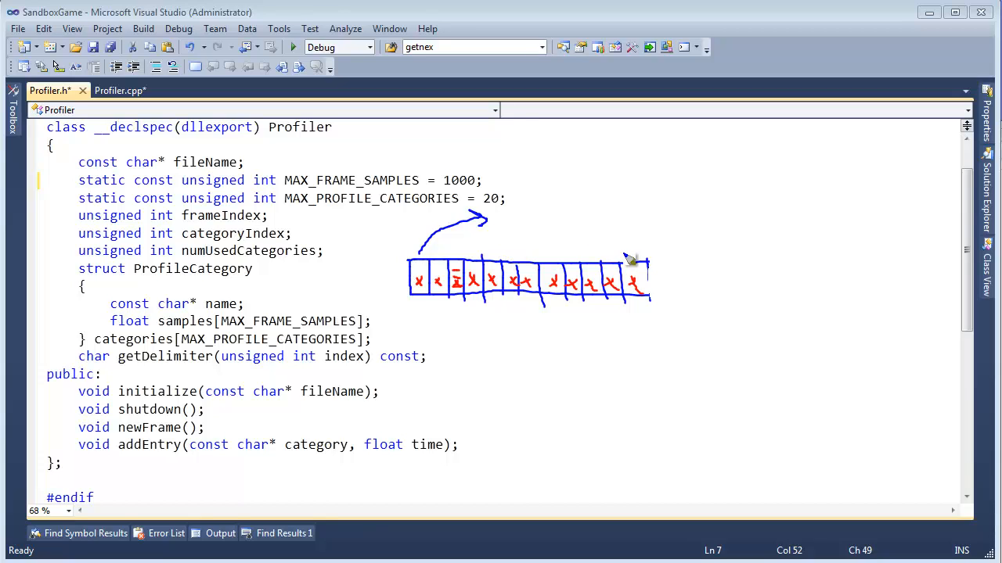
pyautogui.moveTo(626, 259); pyautogui.dragTo(582, 211)
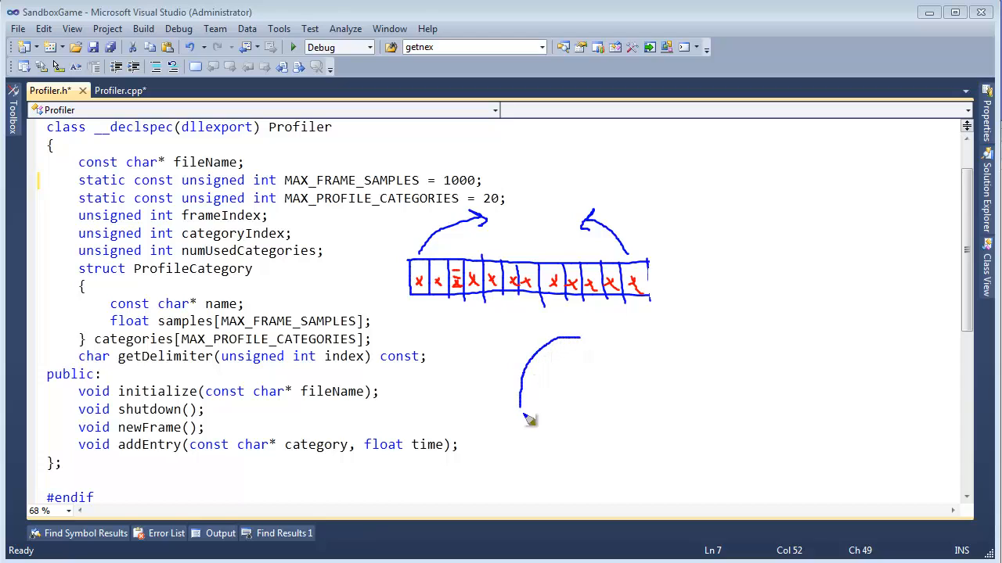
pyautogui.moveTo(524, 415); pyautogui.dragTo(587, 360)
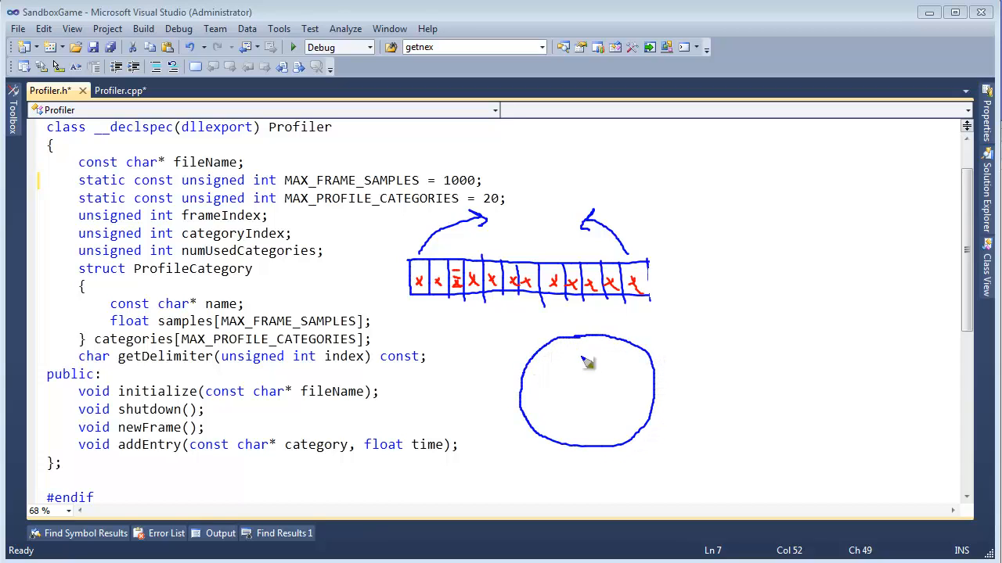
pyautogui.moveTo(563, 368); pyautogui.dragTo(611, 391)
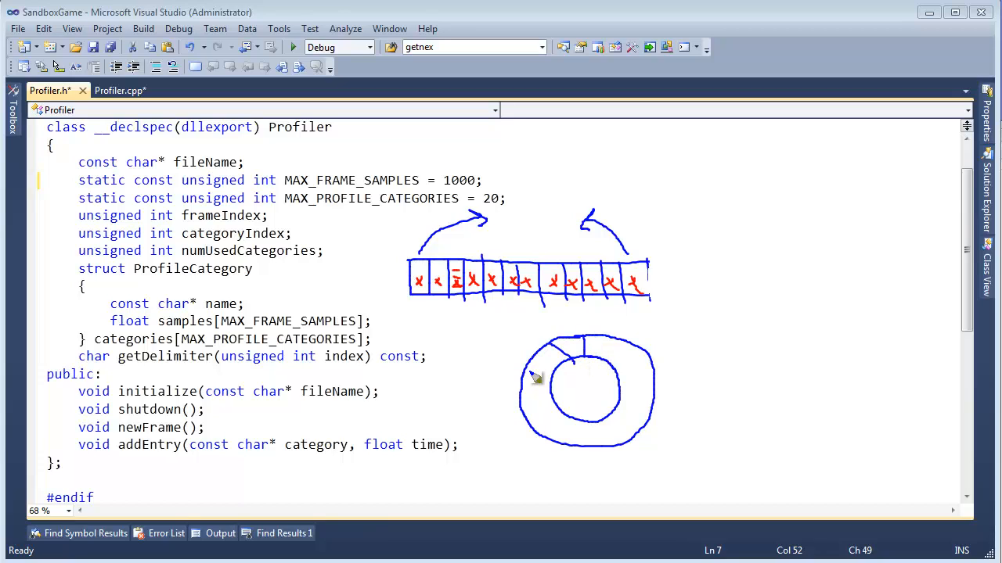
pyautogui.moveTo(564, 368); pyautogui.dragTo(532, 399)
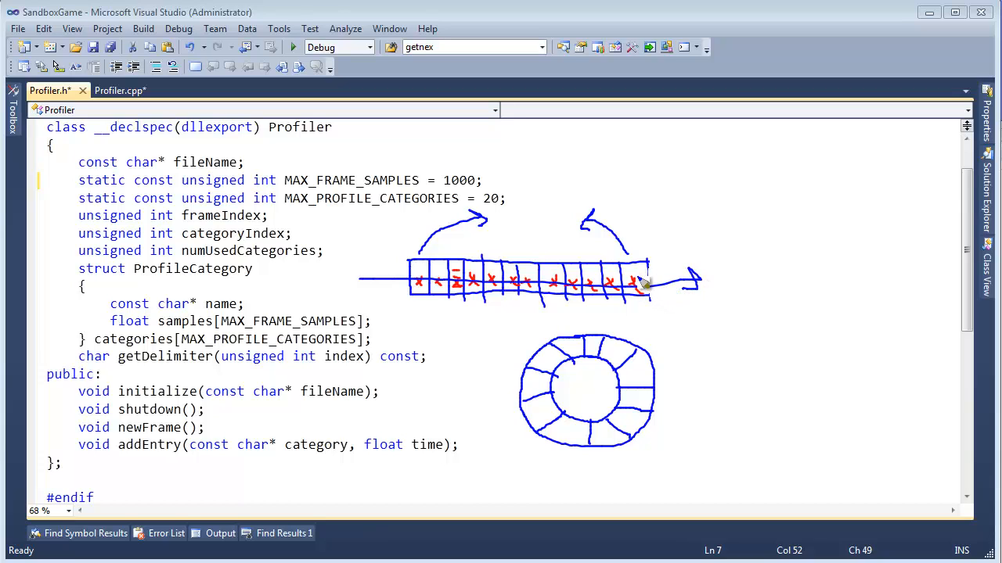
pyautogui.moveTo(423, 266); pyautogui.dragTo(634, 266)
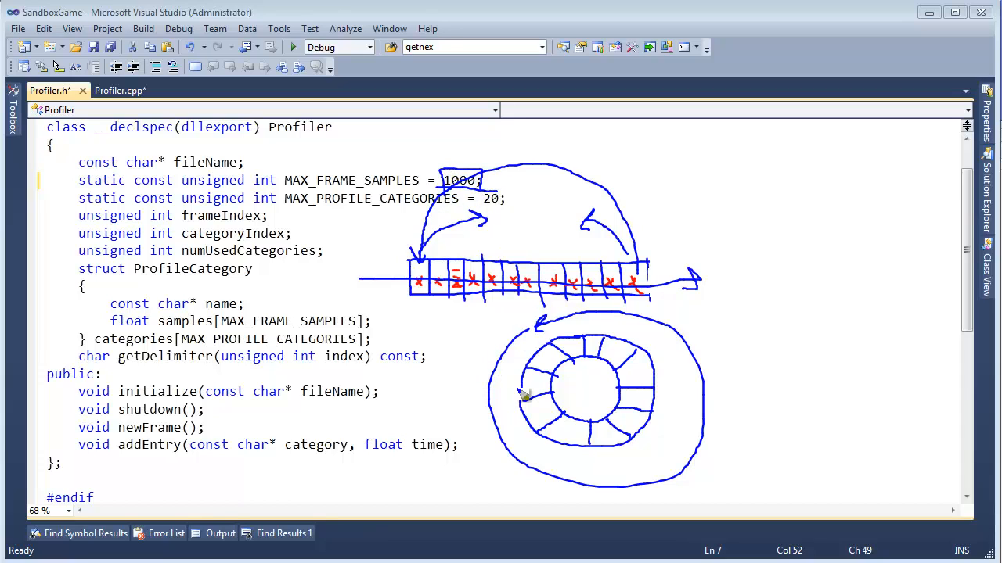
pyautogui.moveTo(495, 370)
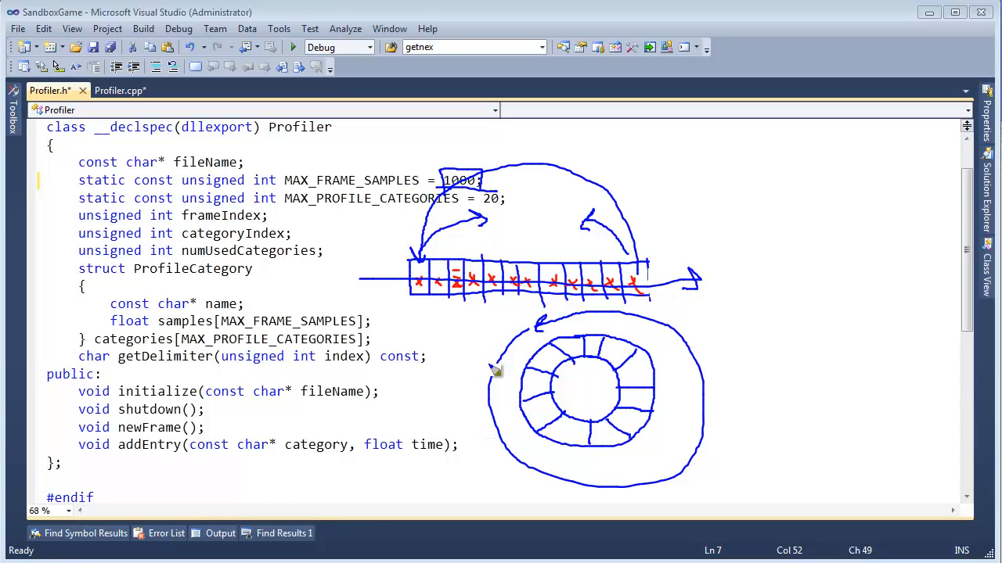
pyautogui.moveTo(389, 233)
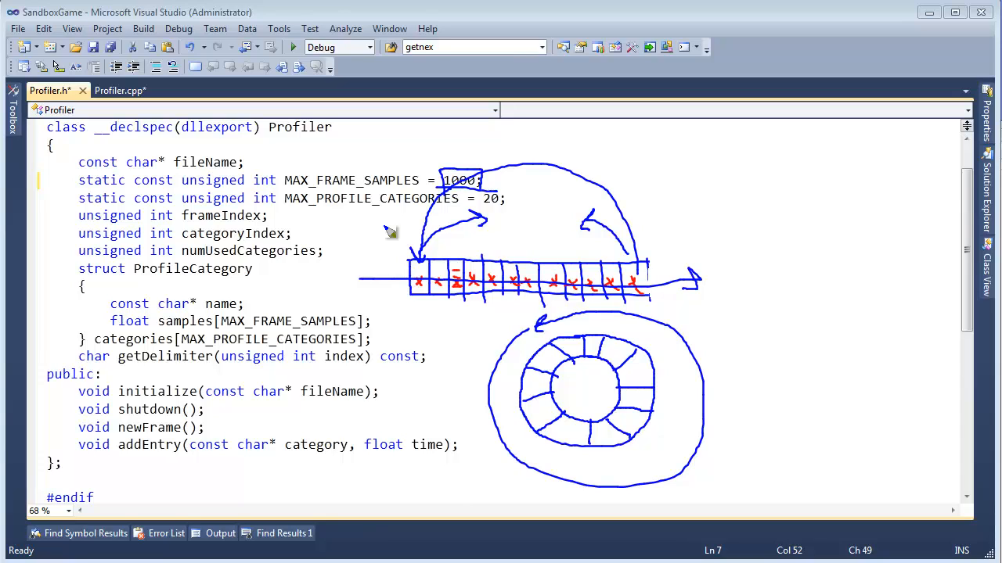
pyautogui.moveTo(538, 348)
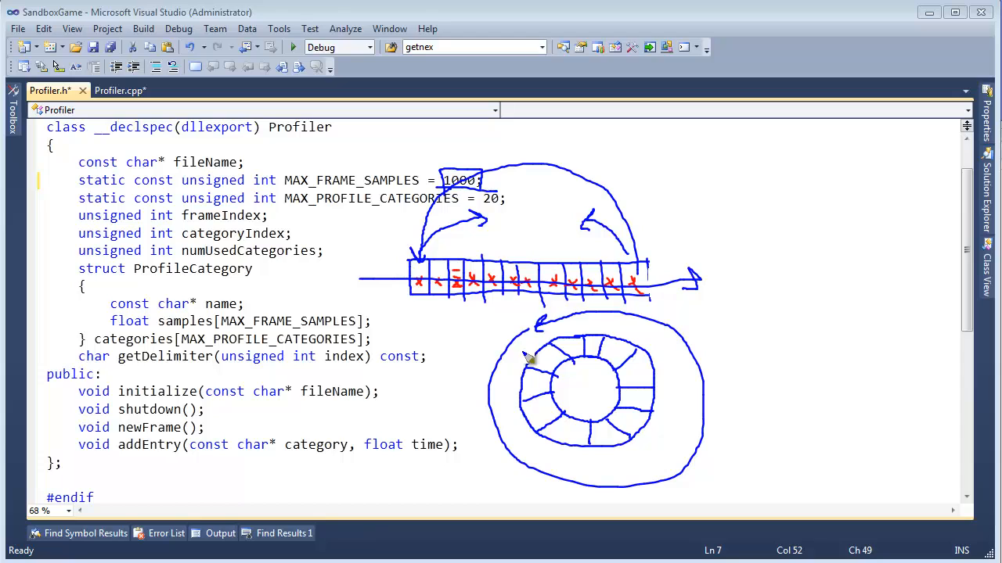
pyautogui.moveTo(313, 141)
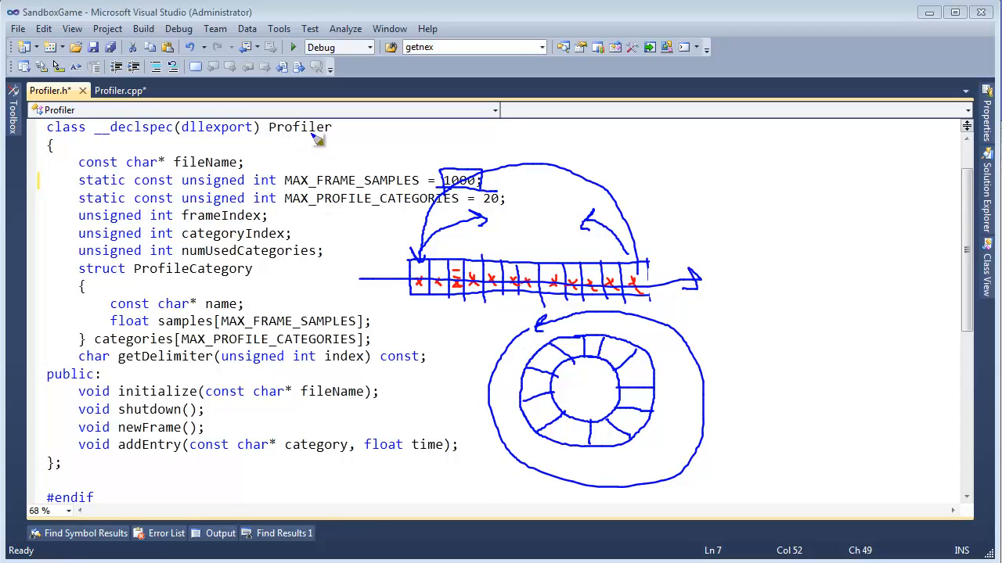
pyautogui.moveTo(519, 401)
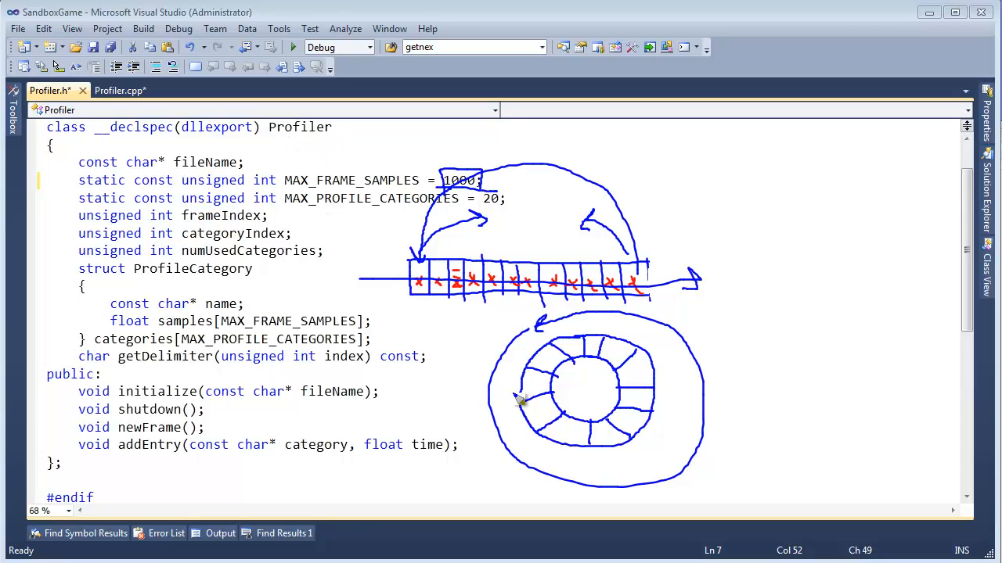
pyautogui.moveTo(539, 392)
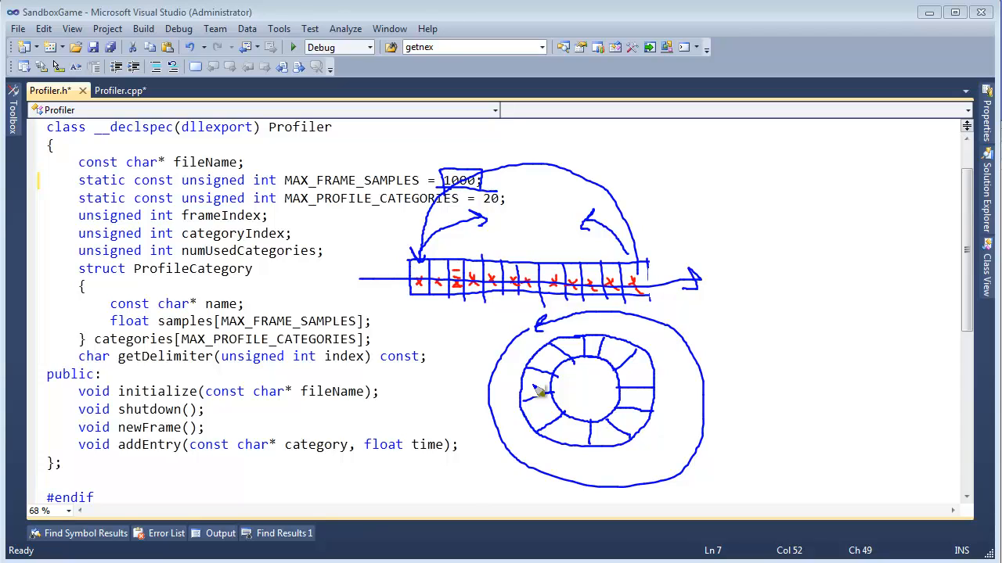
pyautogui.moveTo(510, 324)
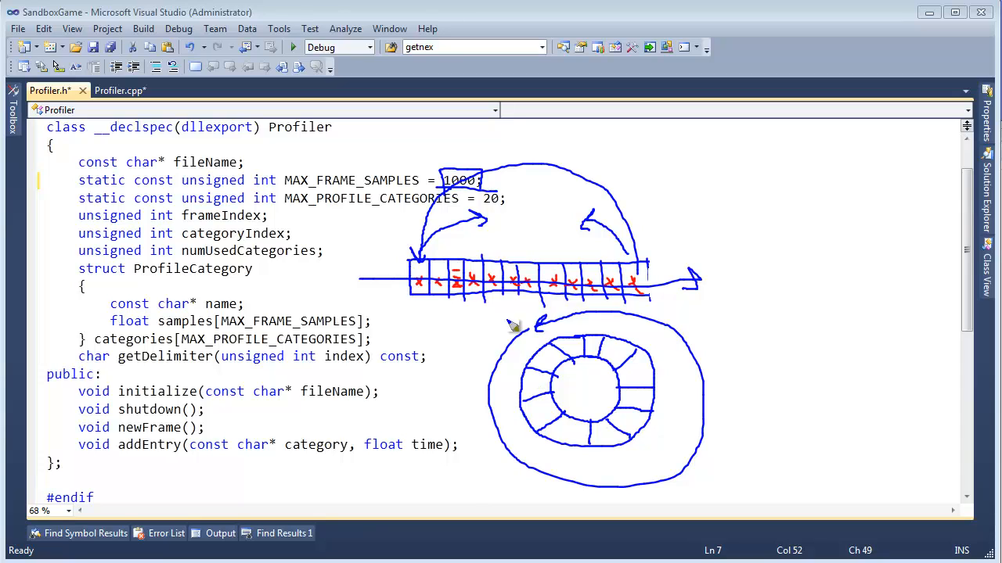
pyautogui.moveTo(572, 400)
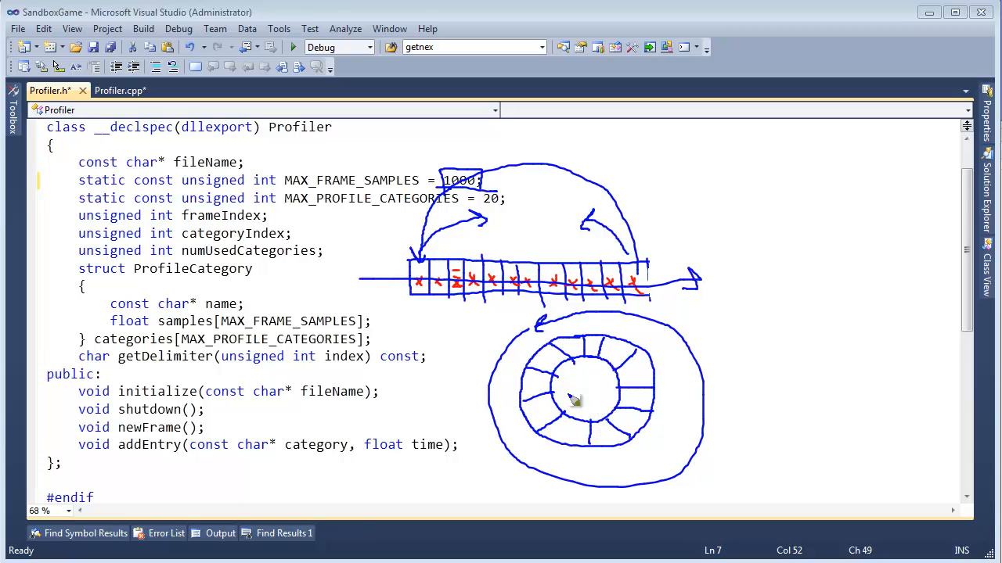
pyautogui.moveTo(654, 22)
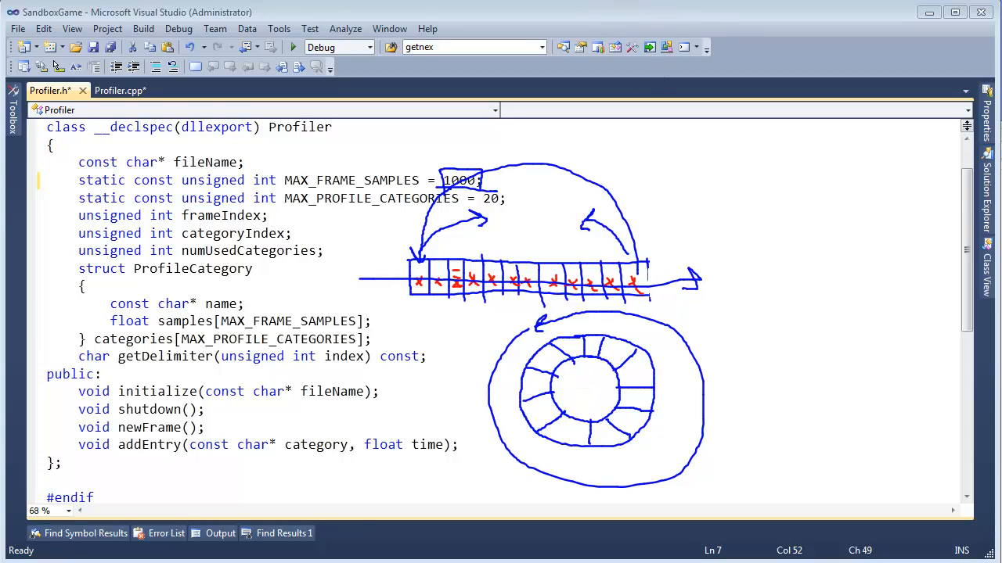
pyautogui.moveTo(653, 350)
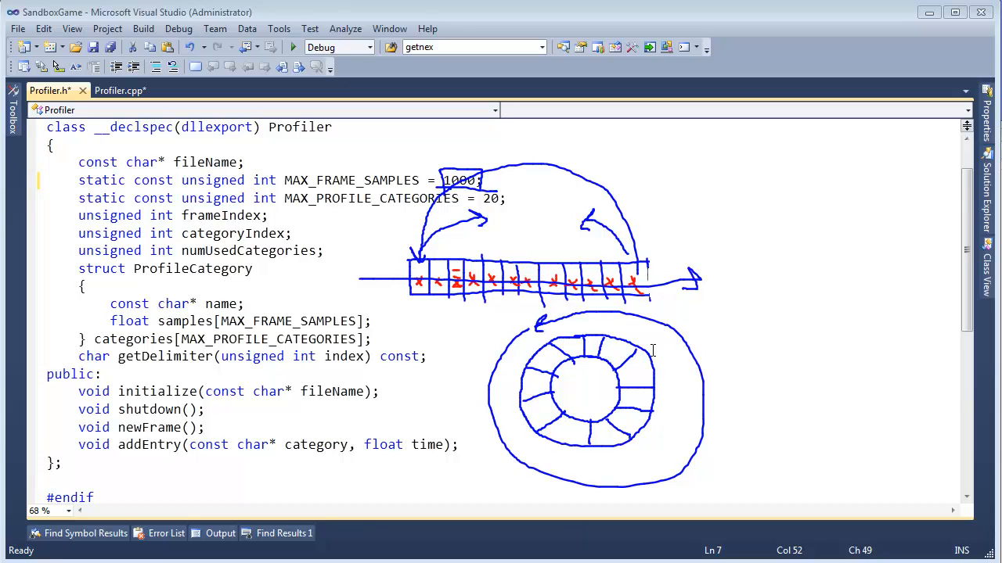
pyautogui.moveTo(576, 322)
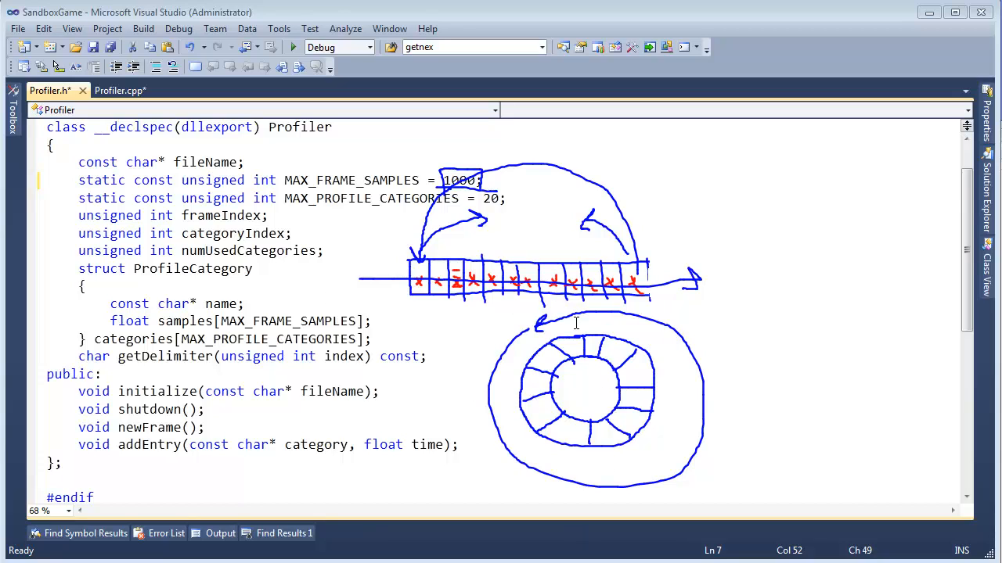